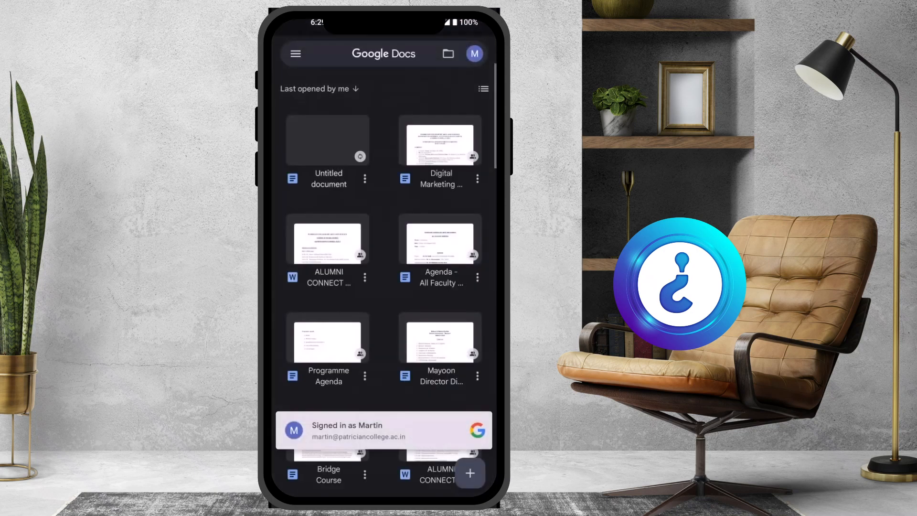
Create a new blank document from the + button and hide the keyboard.
{"action": "left_click", "coordinate": [470, 473]}
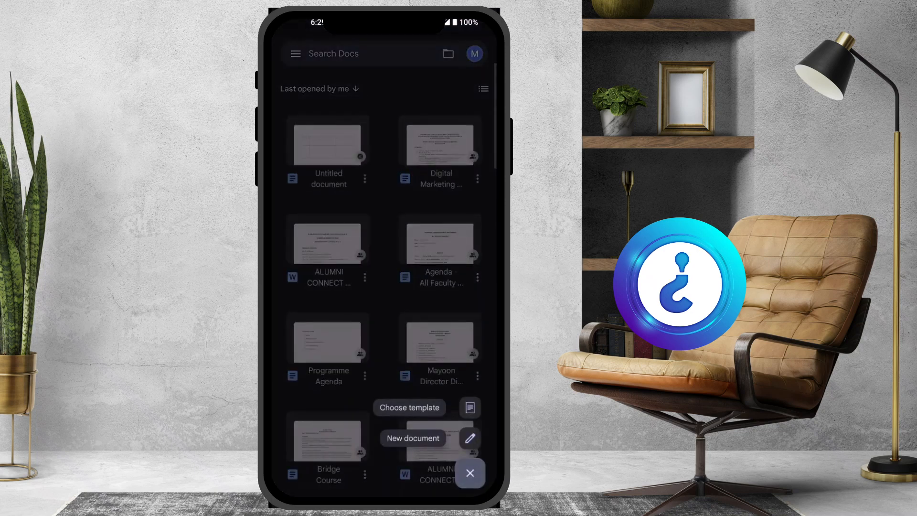
{"action": "left_click", "coordinate": [412, 438]}
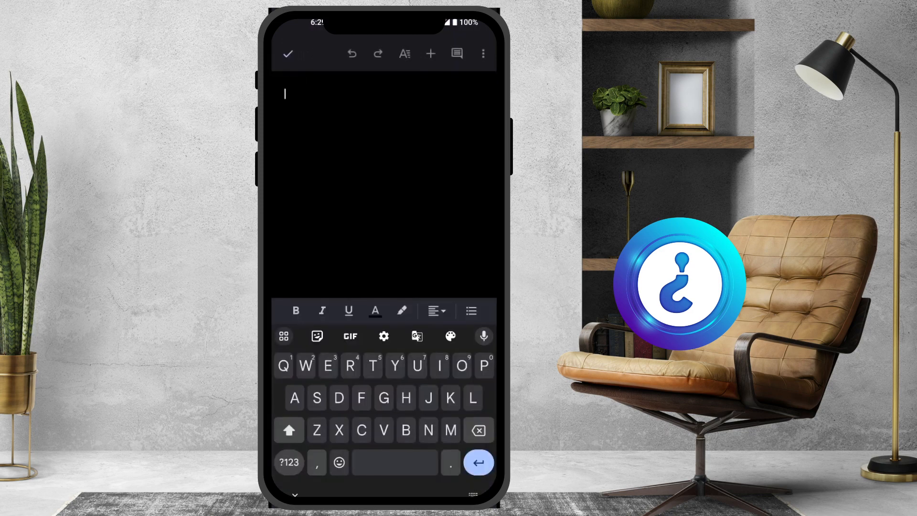
{"action": "left_click", "coordinate": [482, 53]}
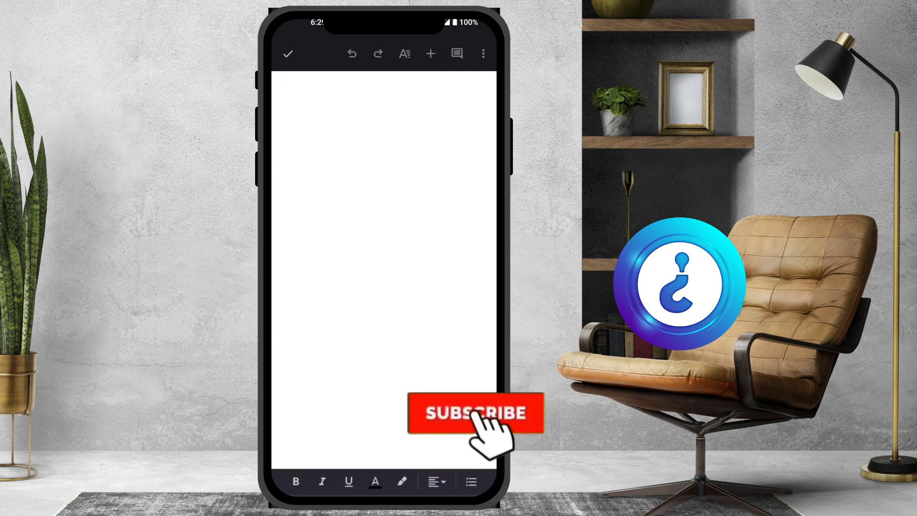
Insert a table with 2 columns and 4 rows into the blank document.
{"action": "left_click", "coordinate": [475, 412]}
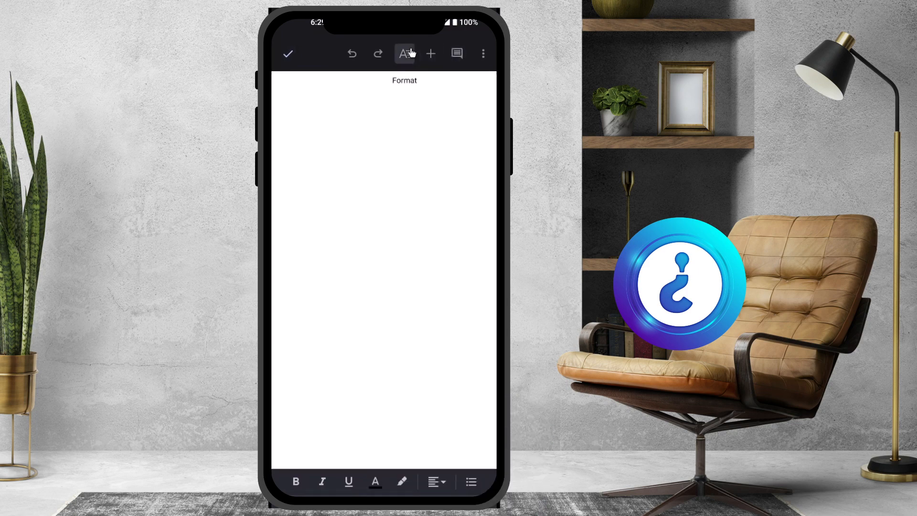
{"action": "left_click", "coordinate": [430, 53]}
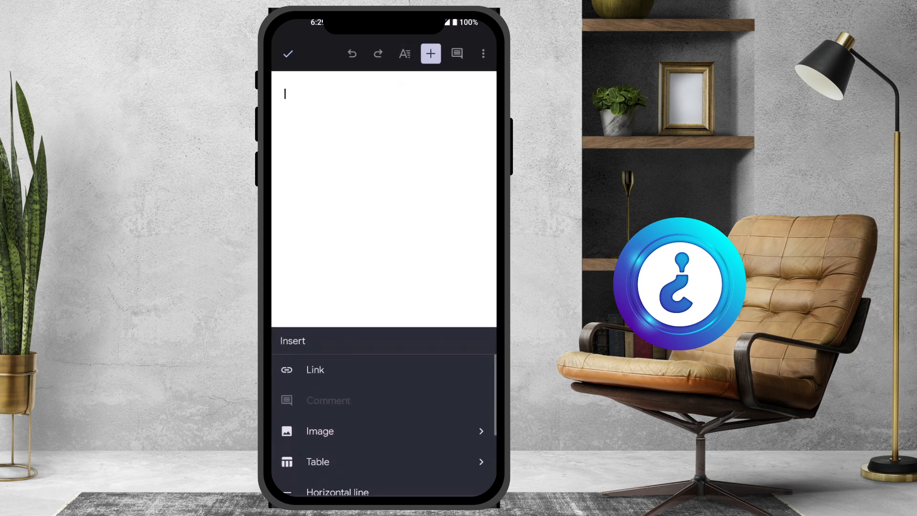
{"action": "left_click", "coordinate": [430, 53]}
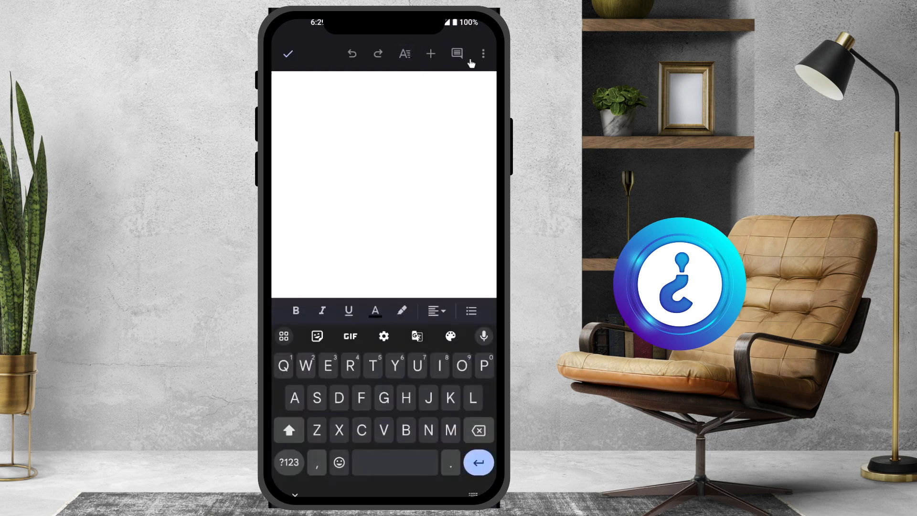
{"action": "left_click", "coordinate": [430, 53]}
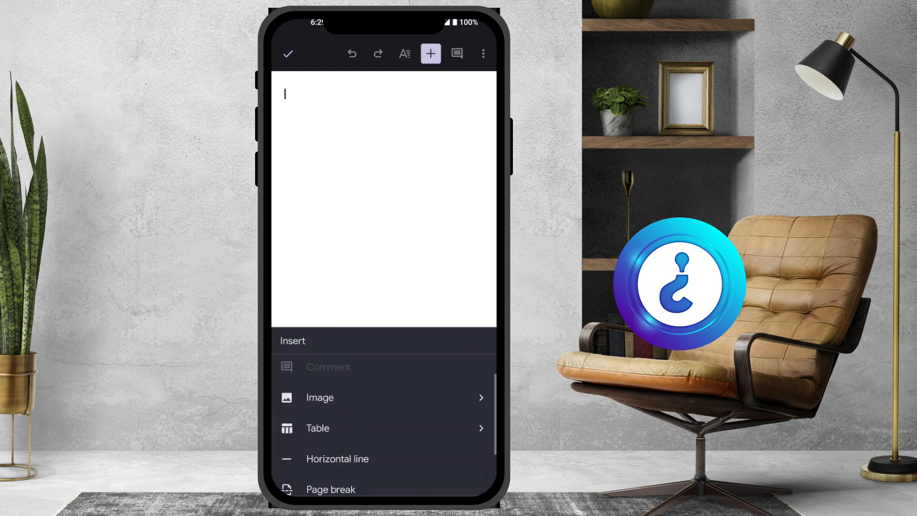
{"action": "left_click", "coordinate": [317, 427]}
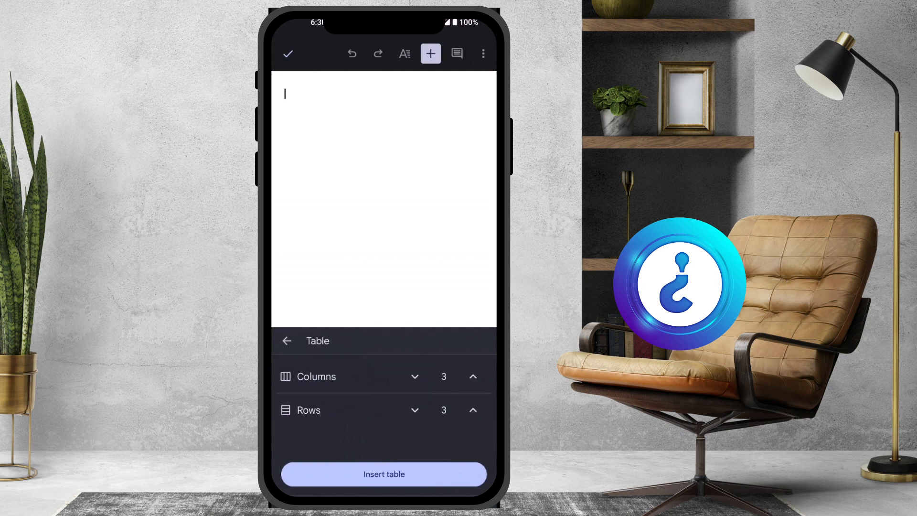
{"action": "left_click", "coordinate": [473, 376]}
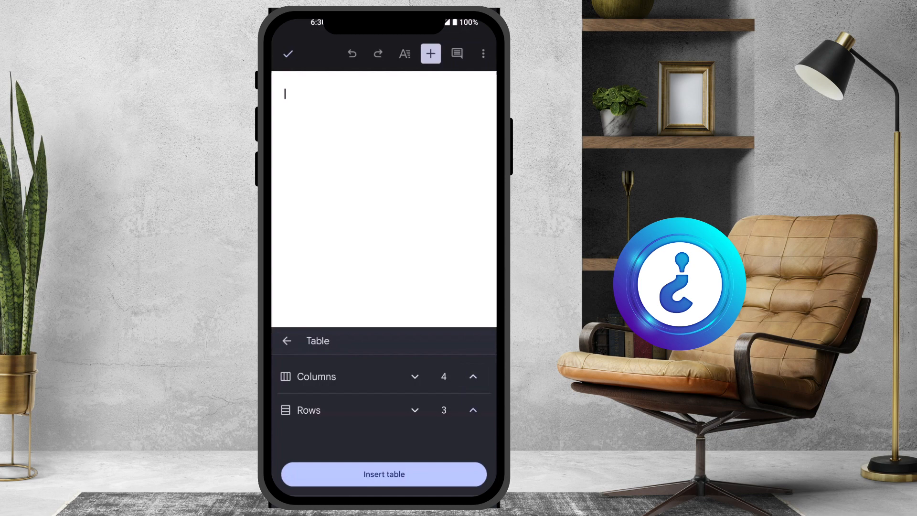
{"action": "left_click", "coordinate": [415, 376]}
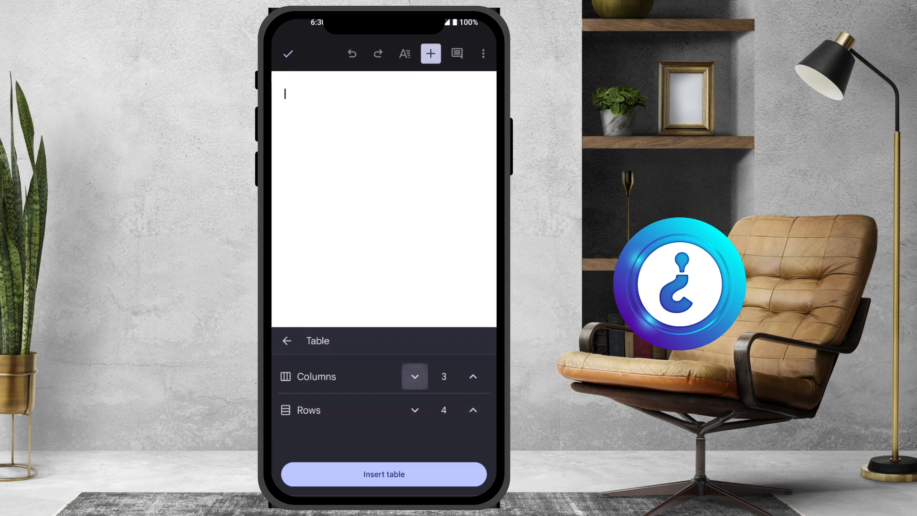
{"action": "left_click", "coordinate": [414, 375]}
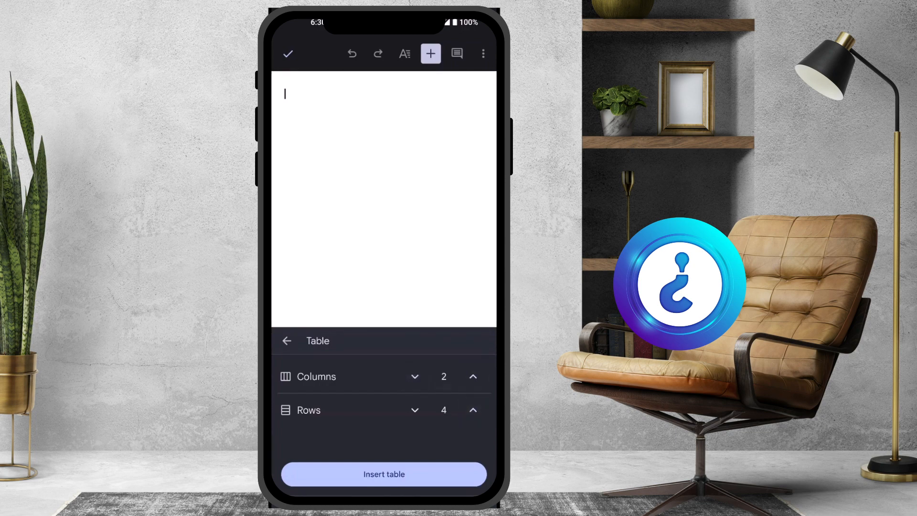
{"action": "left_click", "coordinate": [384, 474]}
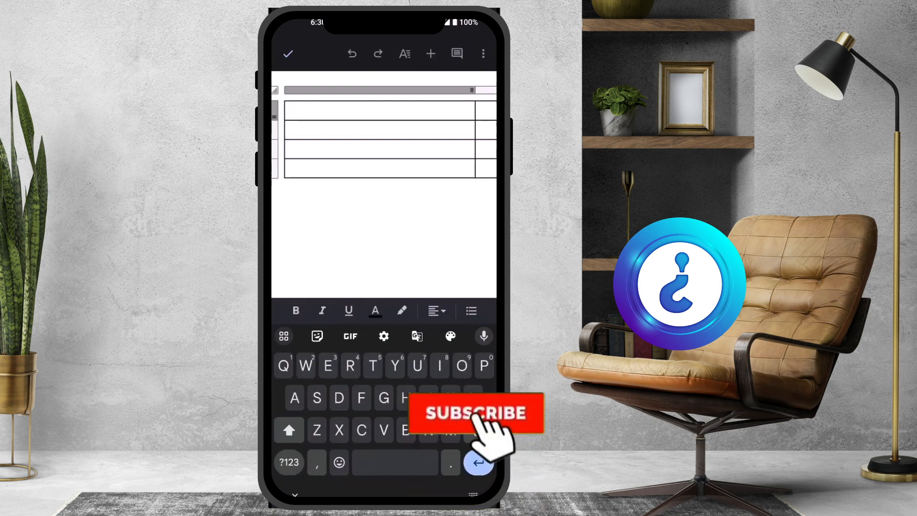
{"action": "left_click", "coordinate": [475, 413]}
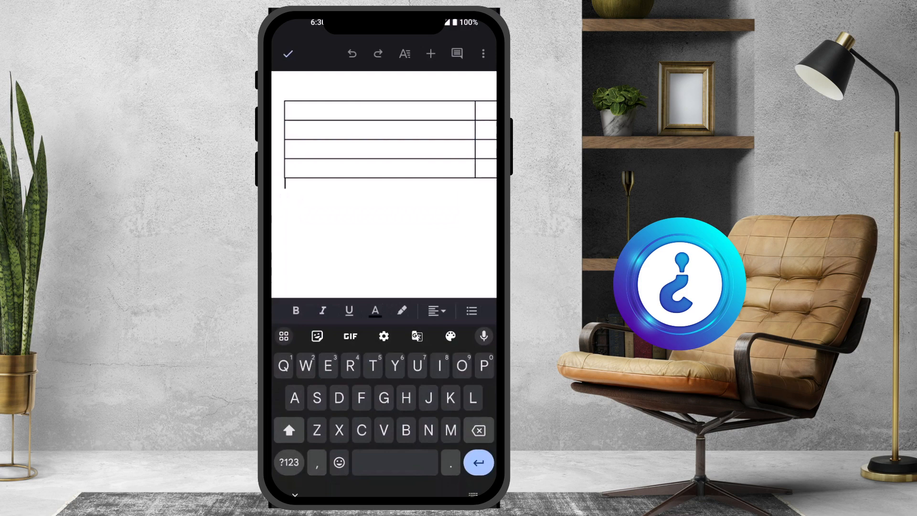
{"action": "left_click", "coordinate": [380, 166]}
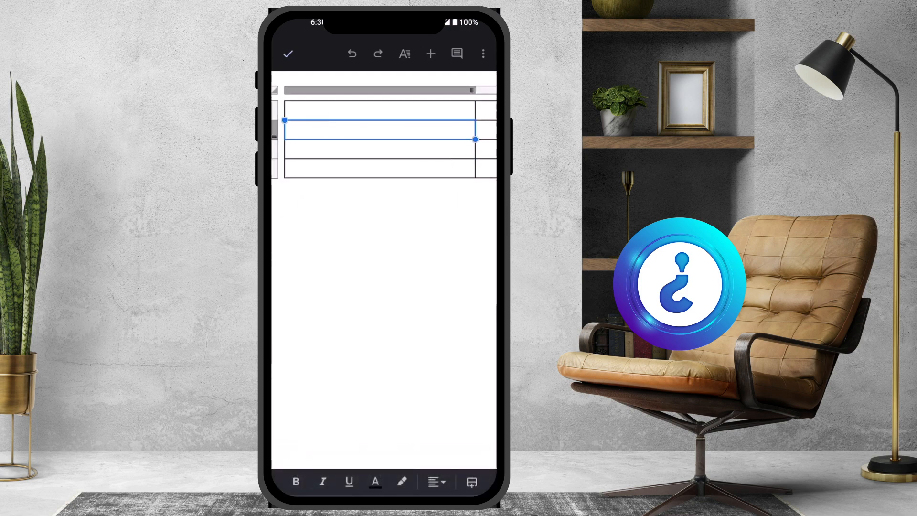
{"action": "left_click", "coordinate": [379, 127]}
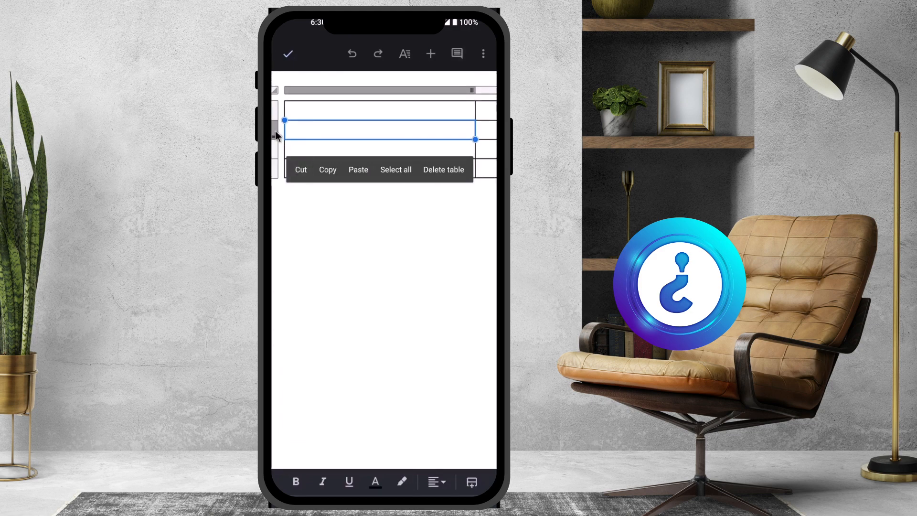
{"action": "mouse_move", "coordinate": [355, 93]}
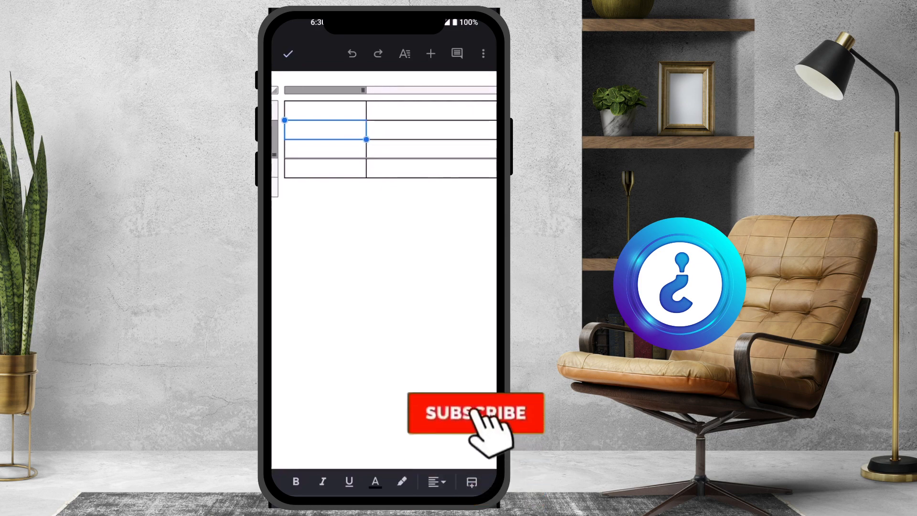
Narrow the first column, widen the second, and heighten the two middle rows.
{"action": "left_click", "coordinate": [474, 412]}
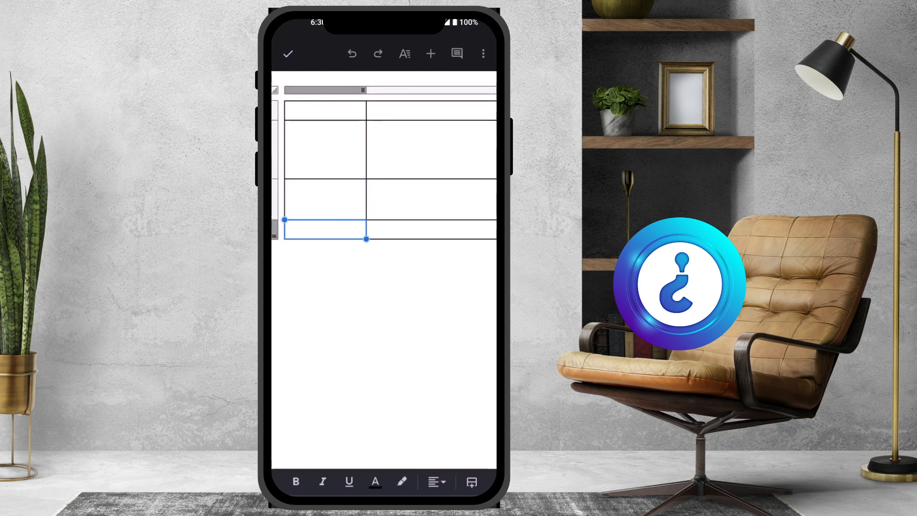
{"action": "left_click", "coordinate": [324, 109]}
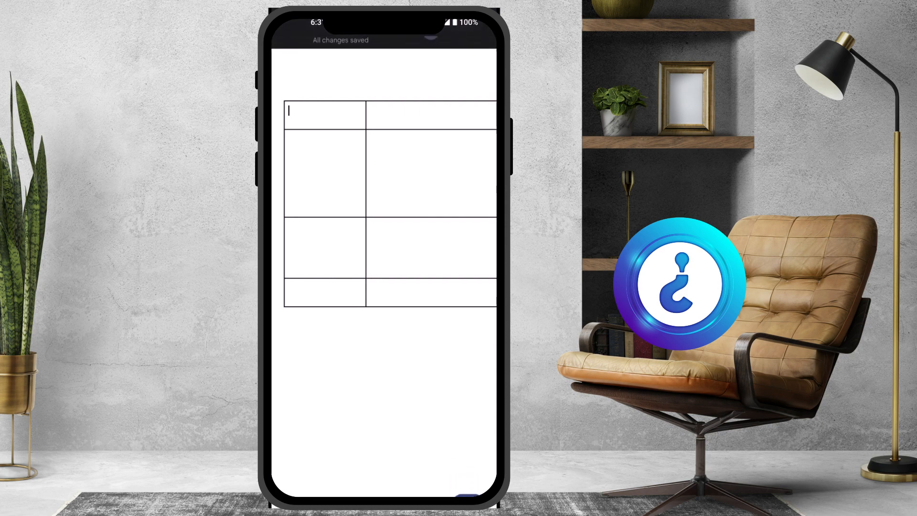
Widen the first column slightly and even out the two middle row heights.
{"action": "left_click", "coordinate": [321, 111]}
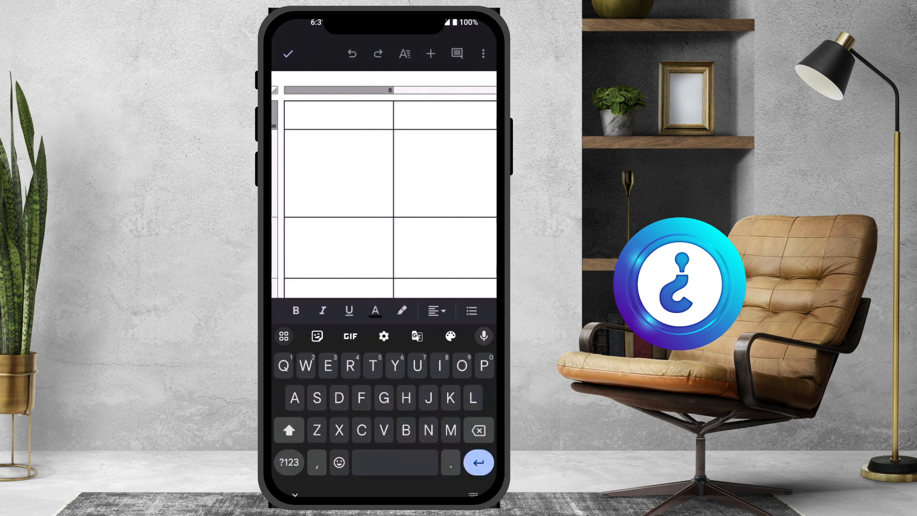
{"action": "left_click", "coordinate": [336, 169]}
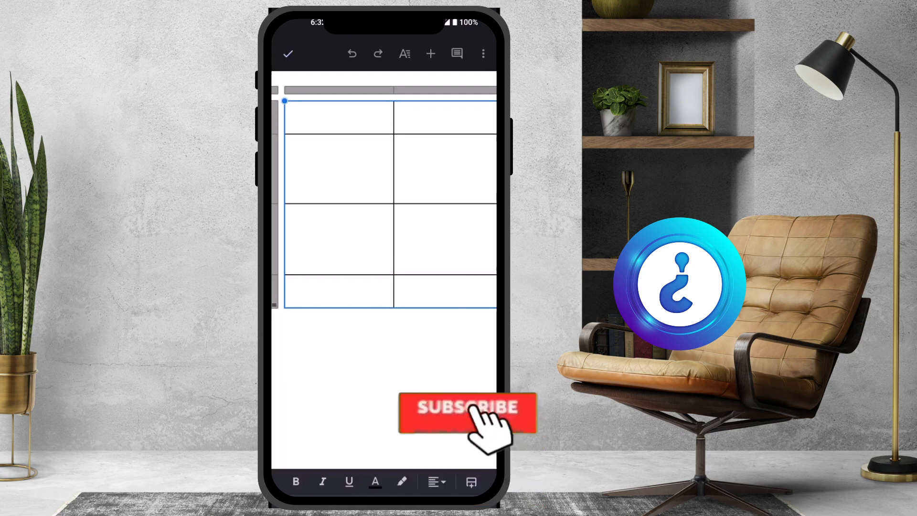
{"action": "left_click", "coordinate": [466, 411]}
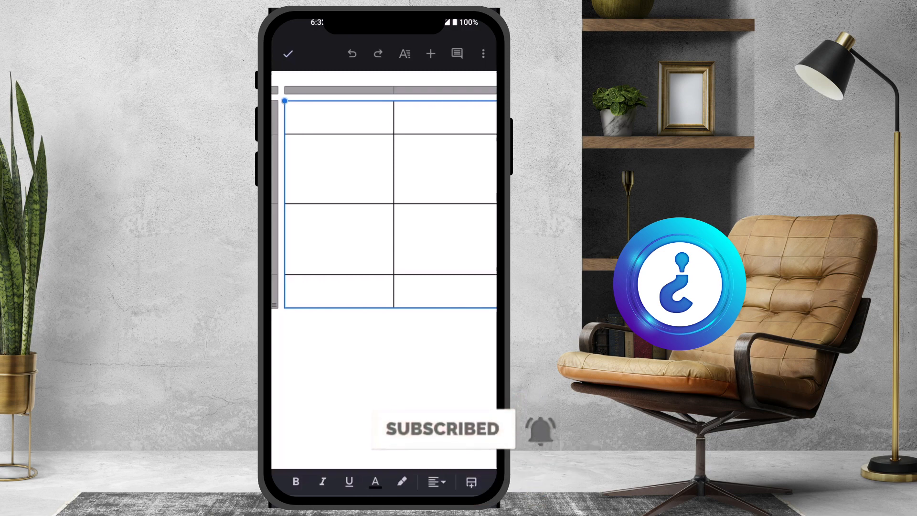